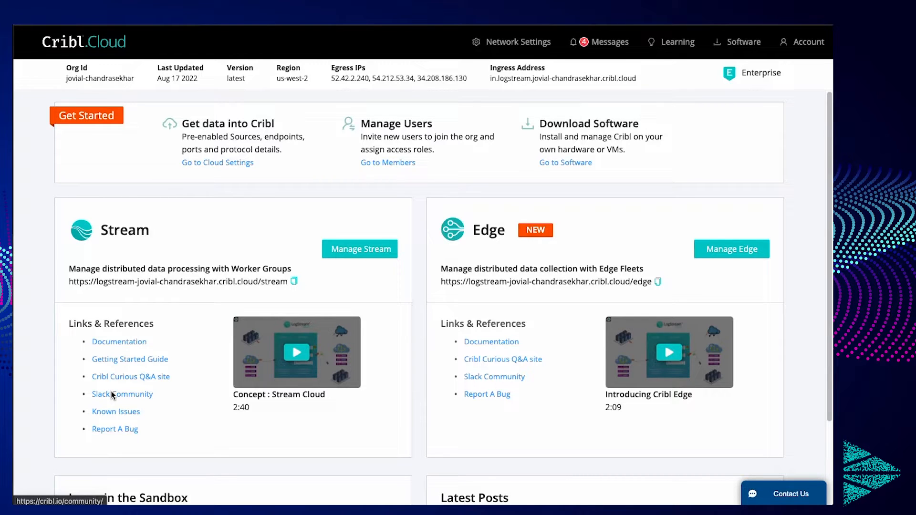
mouse_move(330, 212)
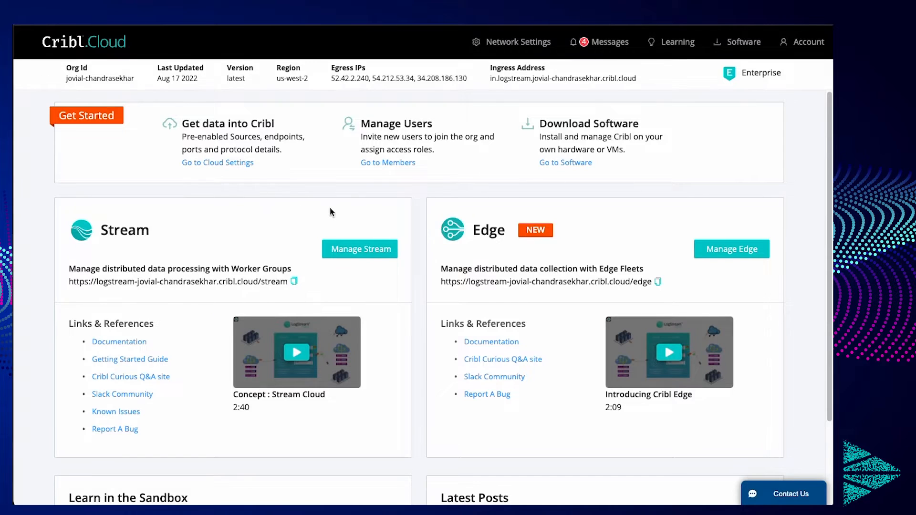
mouse_move(332, 201)
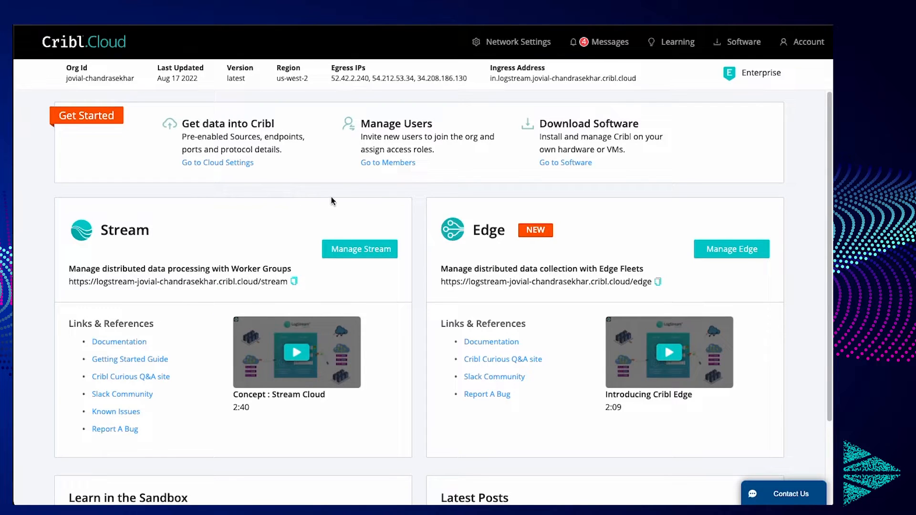
mouse_move(508, 54)
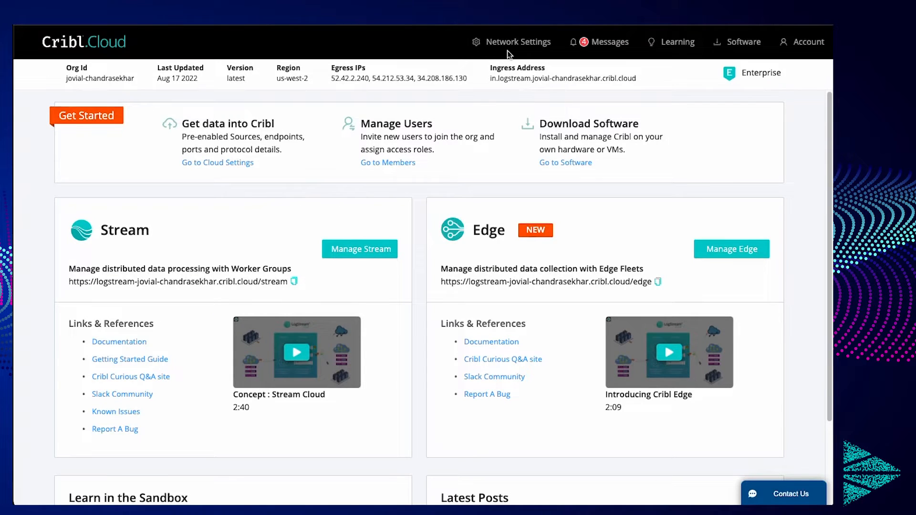
mouse_move(507, 50)
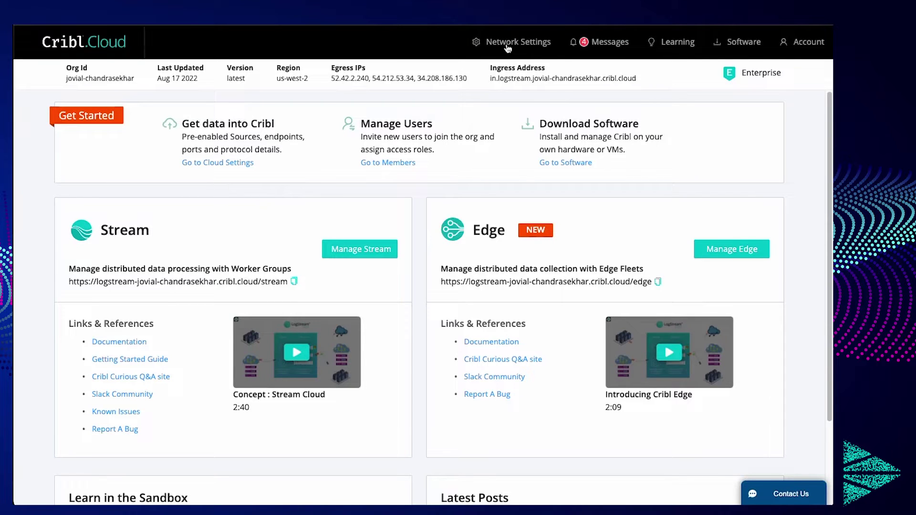
Show Network Settings' Sources Enabled By Default table with in_elastic's port 9200 Elasticsearch API address.
left_click(517, 41)
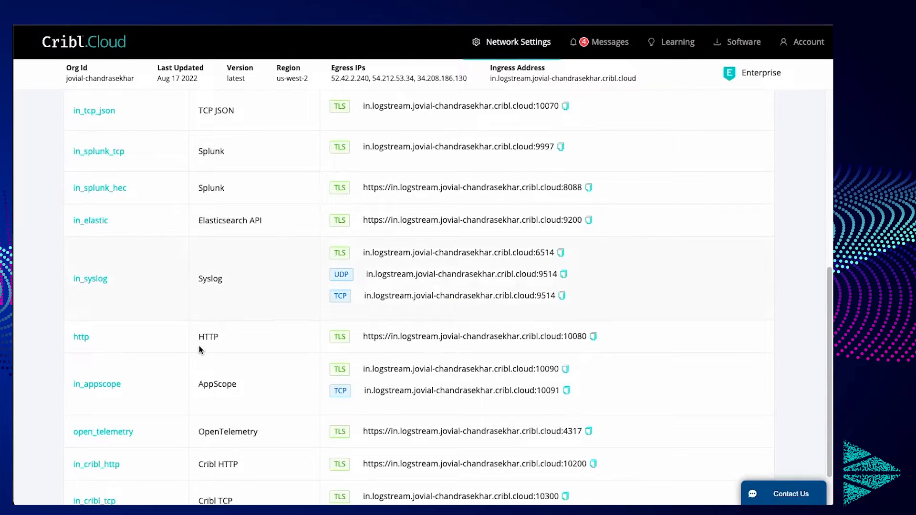
scroll("up", 3)
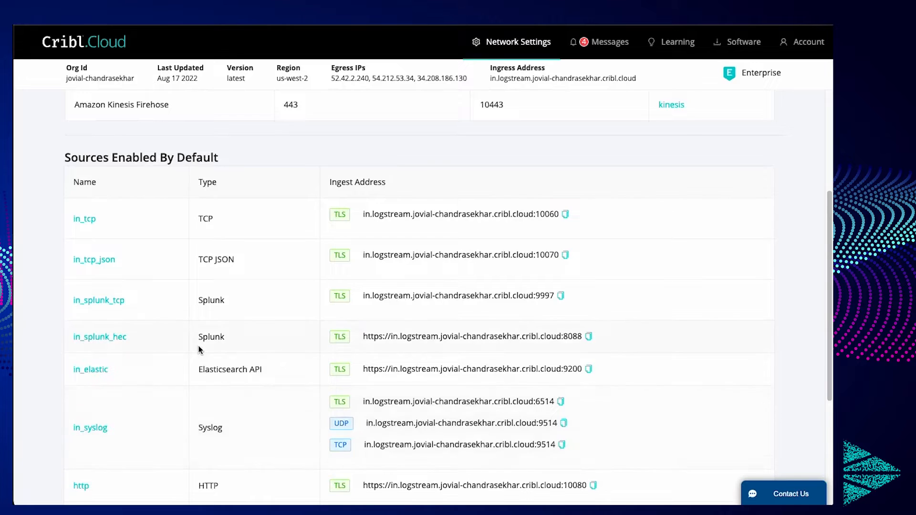
scroll("down", 3)
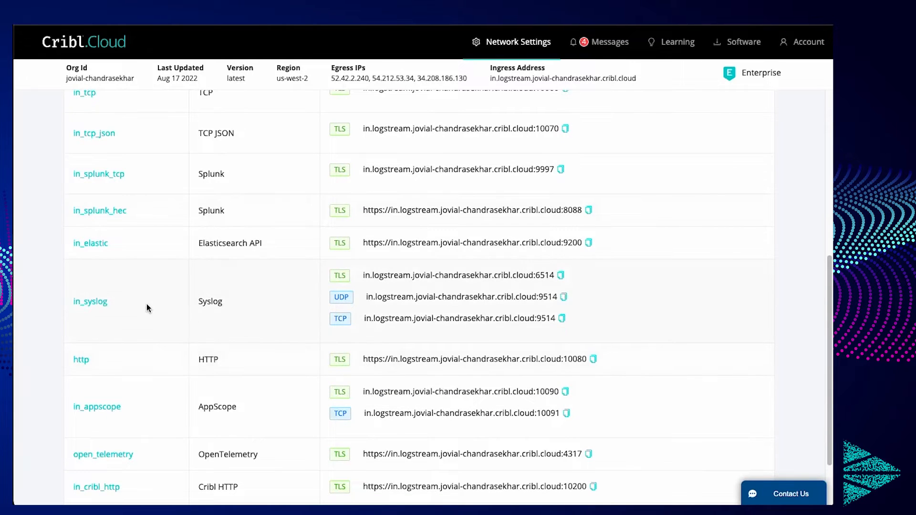
scroll("up", 3)
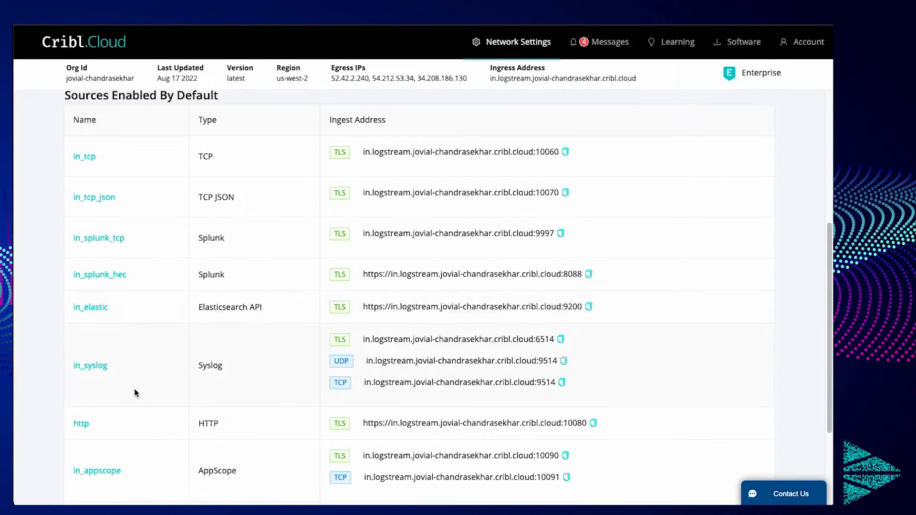
mouse_move(402, 317)
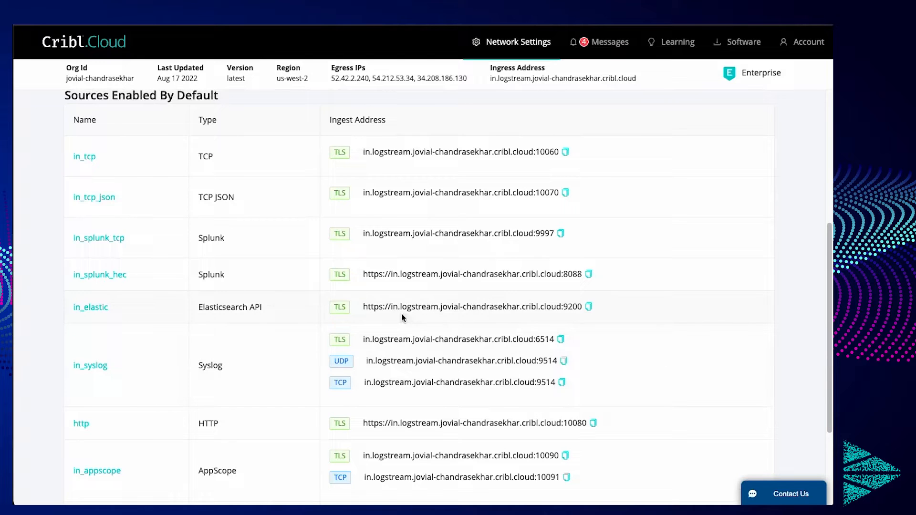
mouse_move(494, 305)
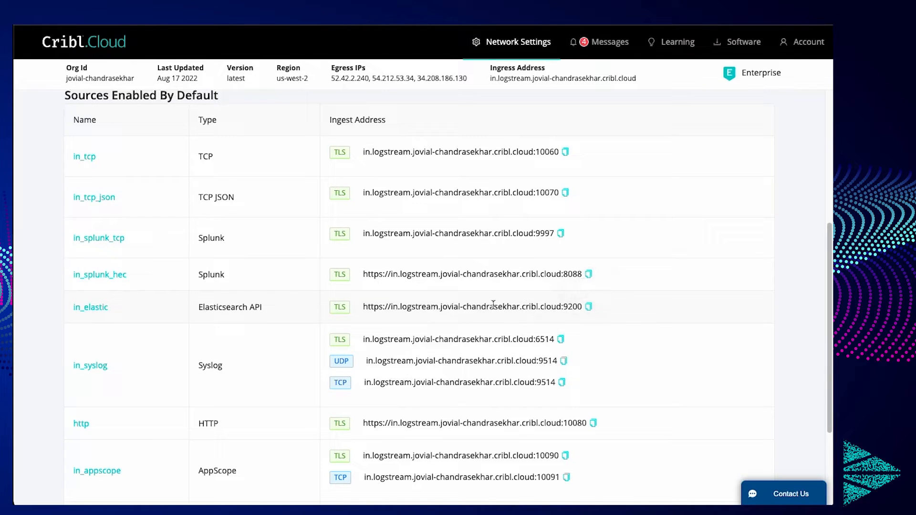
mouse_move(220, 319)
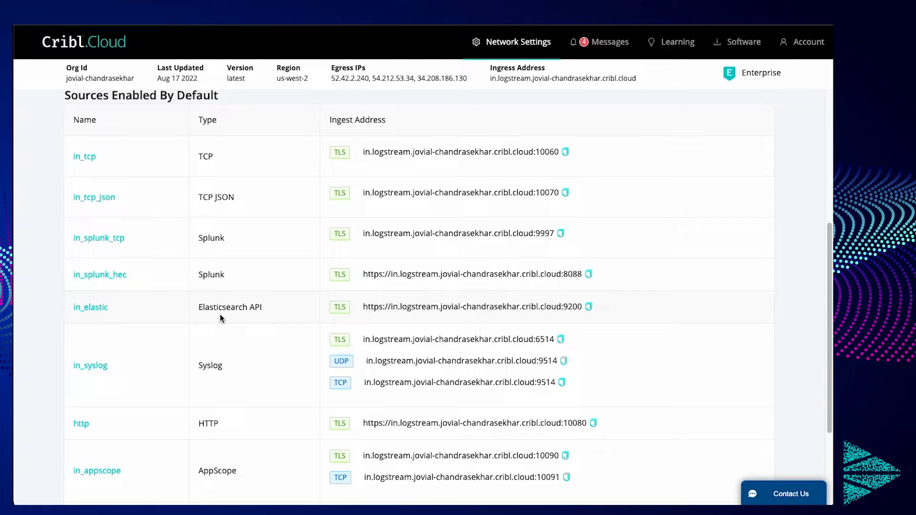
mouse_move(115, 316)
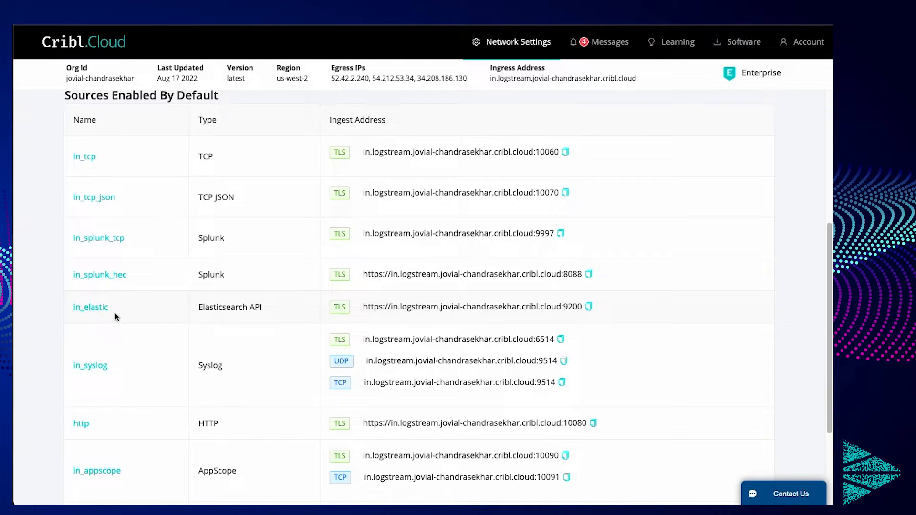
Go to the in_elastic source in Stream and start a Live Data capture.
left_click(91, 306)
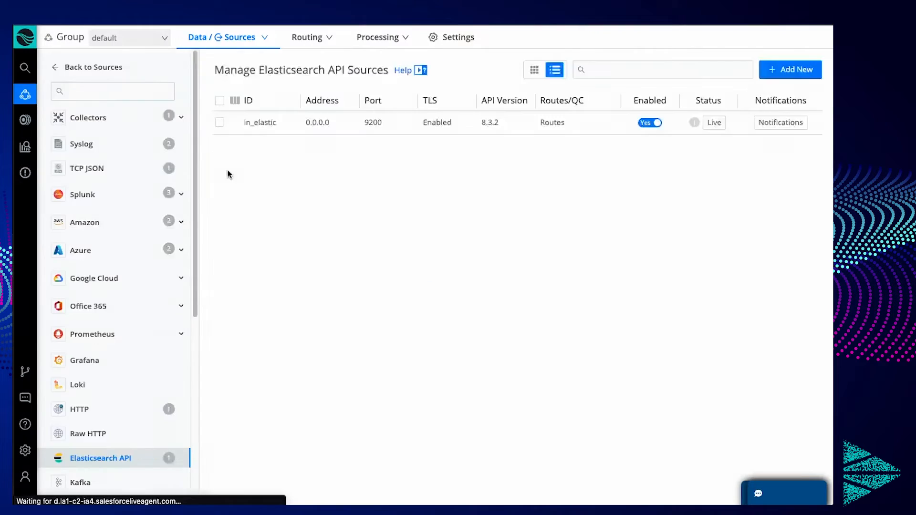
left_click(259, 122)
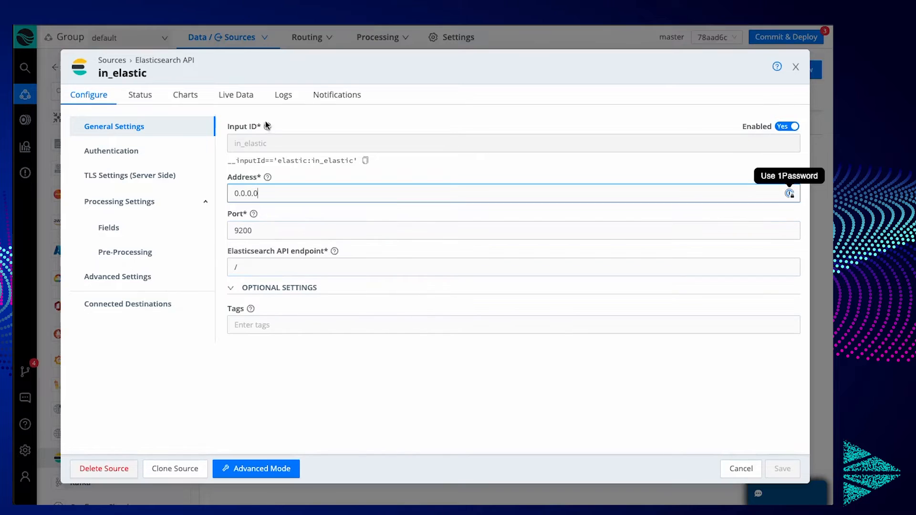
mouse_move(236, 95)
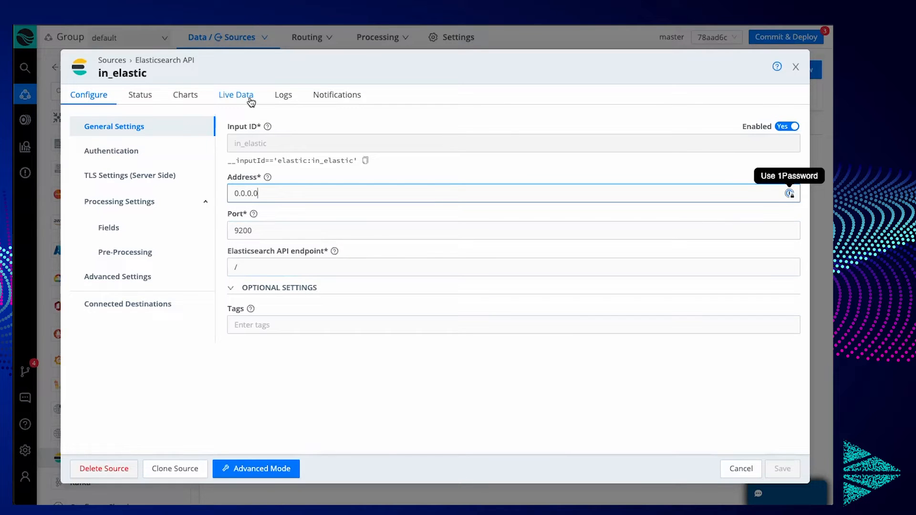
left_click(235, 95)
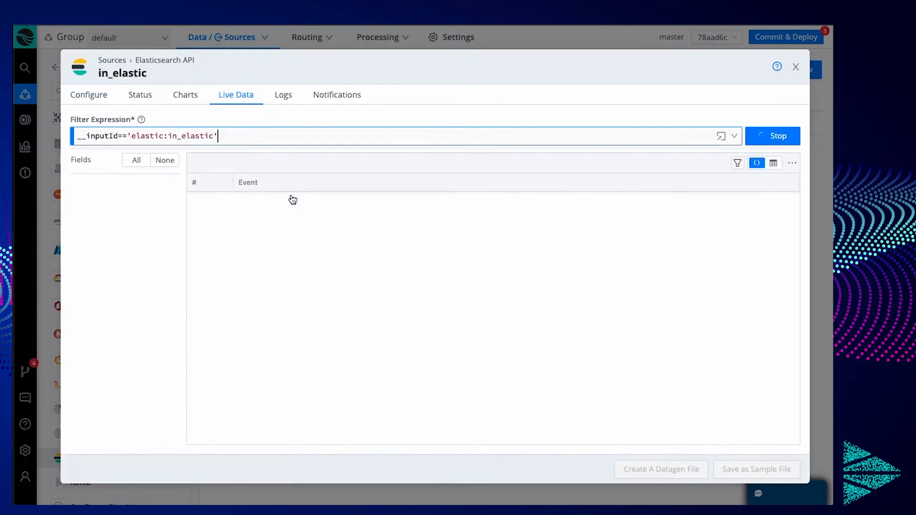
mouse_move(386, 300)
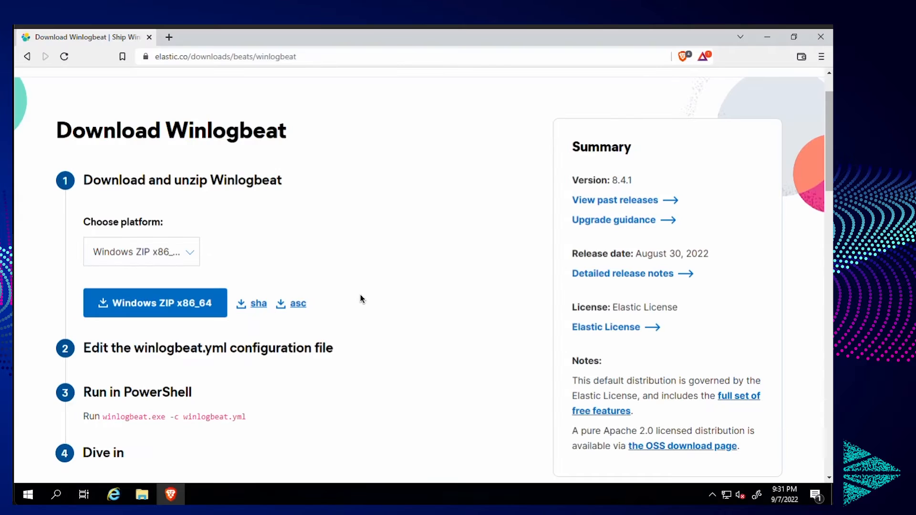
mouse_move(295, 224)
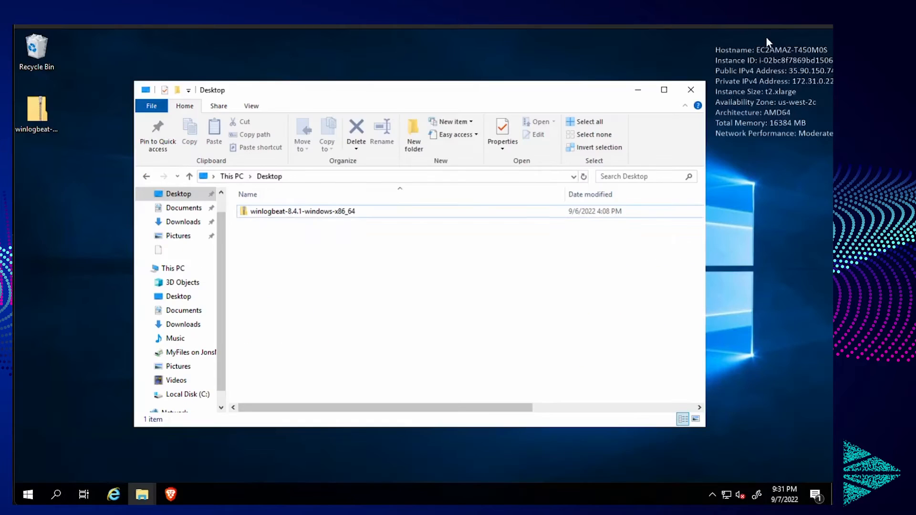
Extract the Winlogbeat 8.4.1 zip to the Desktop and bring up winlogbeat.yml in Notepad.
right_click(303, 211)
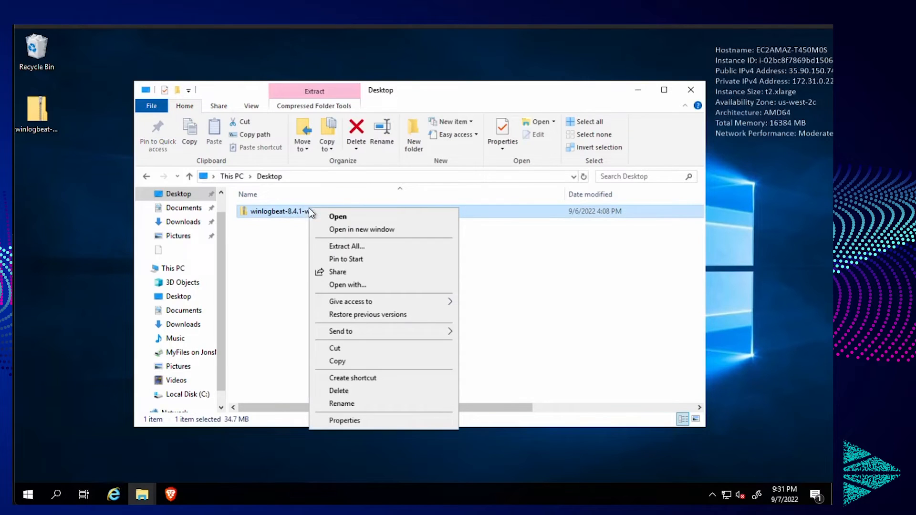
left_click(346, 246)
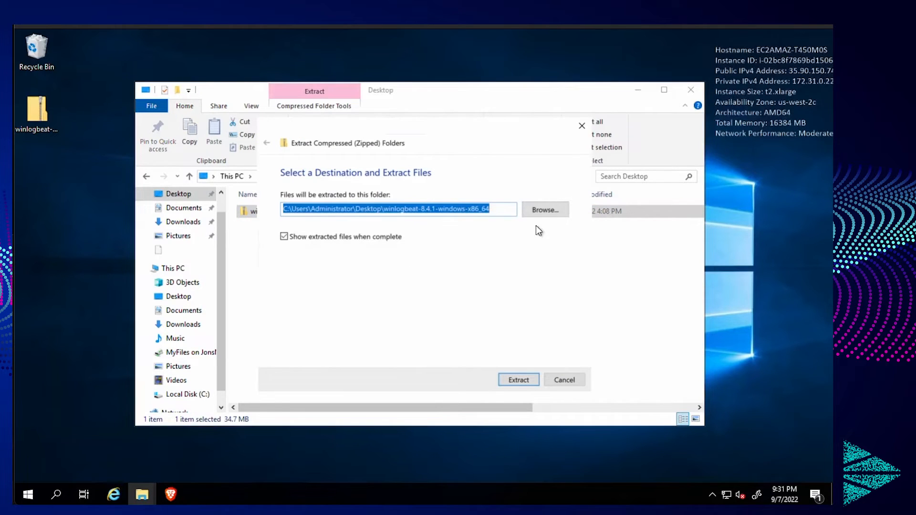
left_click(517, 380)
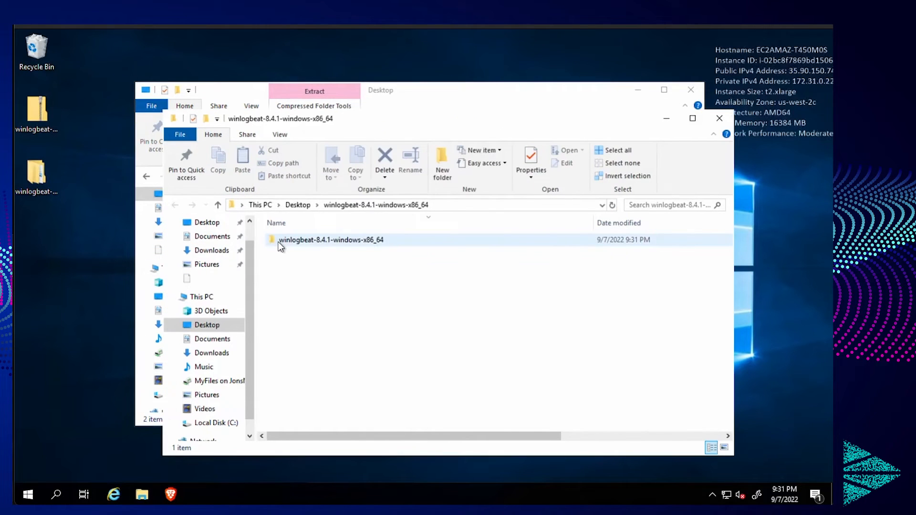
double_click(331, 240)
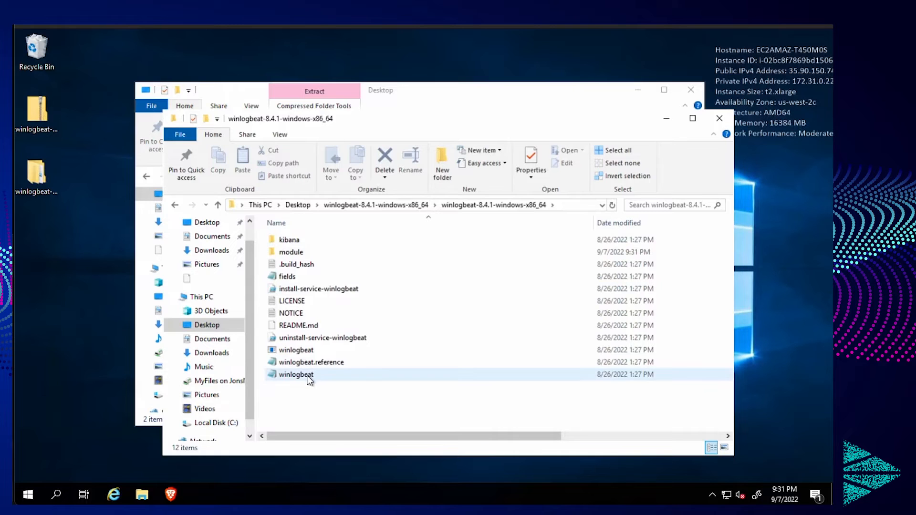
double_click(295, 374)
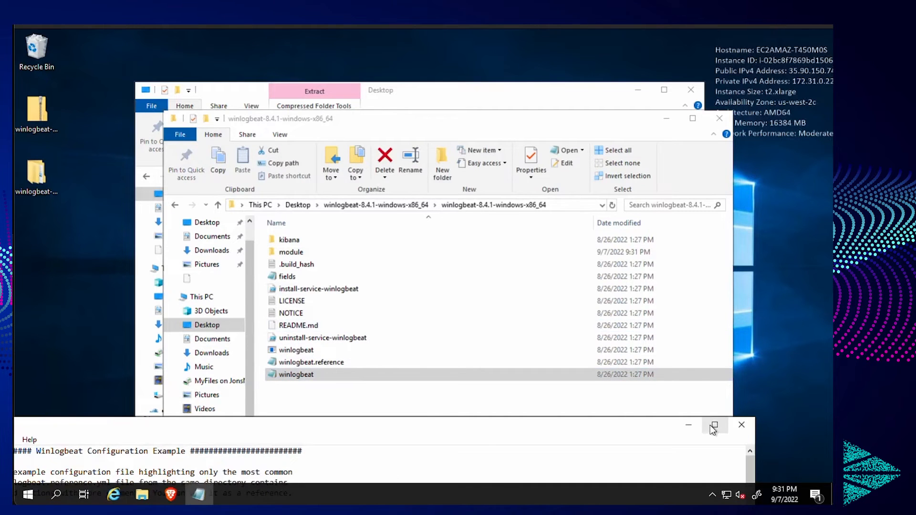
Review the Application, System and Security event log entries in winlogbeat.yml.
left_click(714, 424)
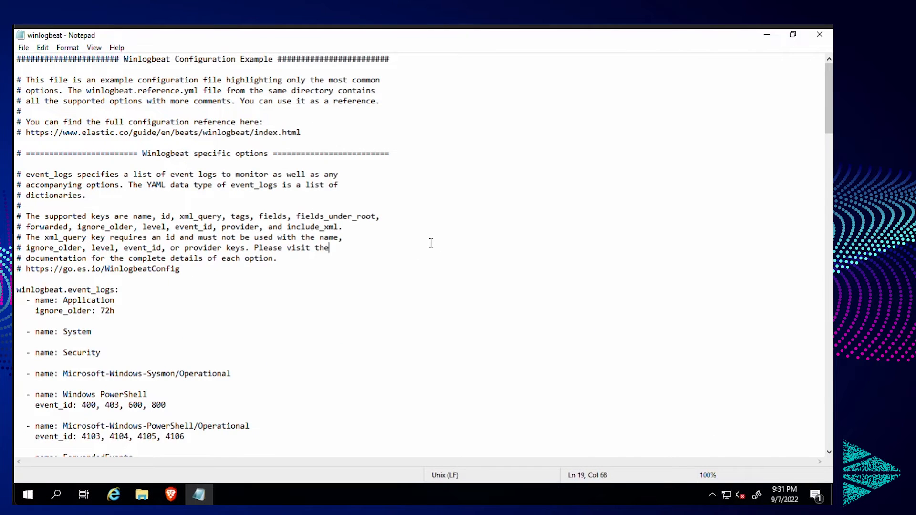
scroll("down", 3)
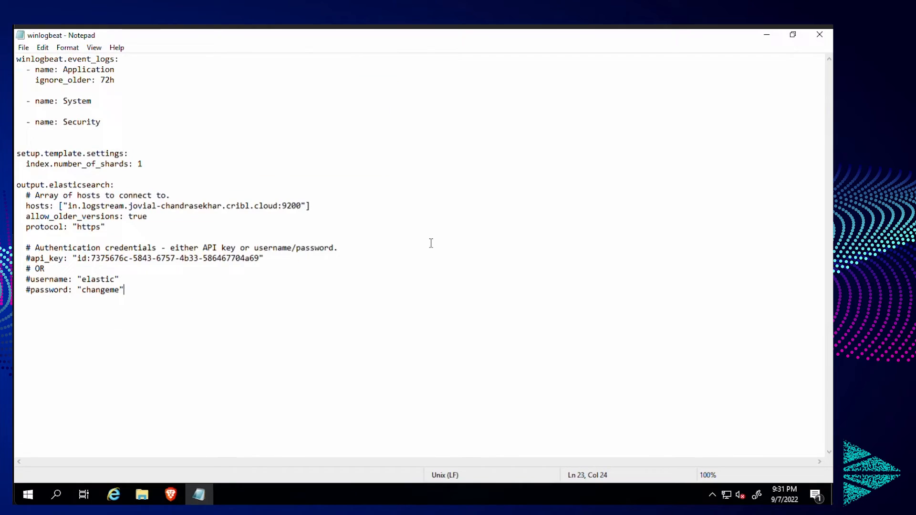
mouse_move(117, 172)
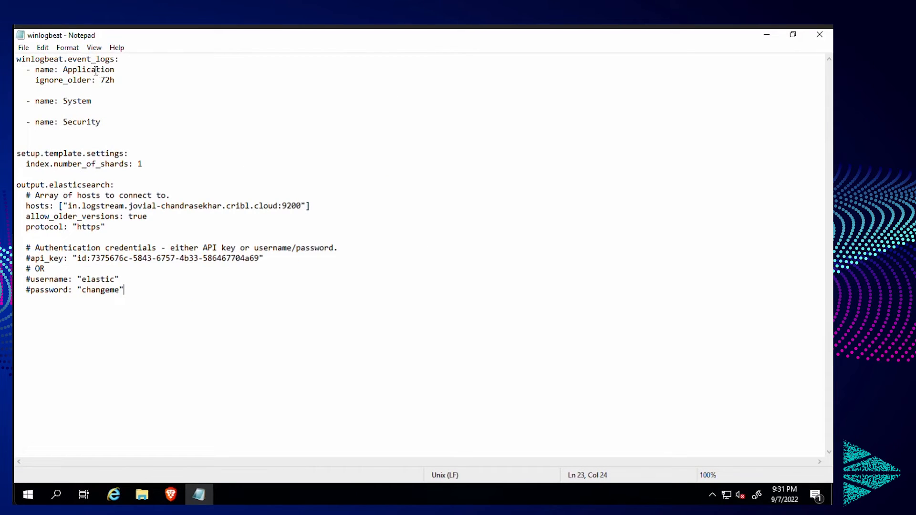
double_click(76, 100)
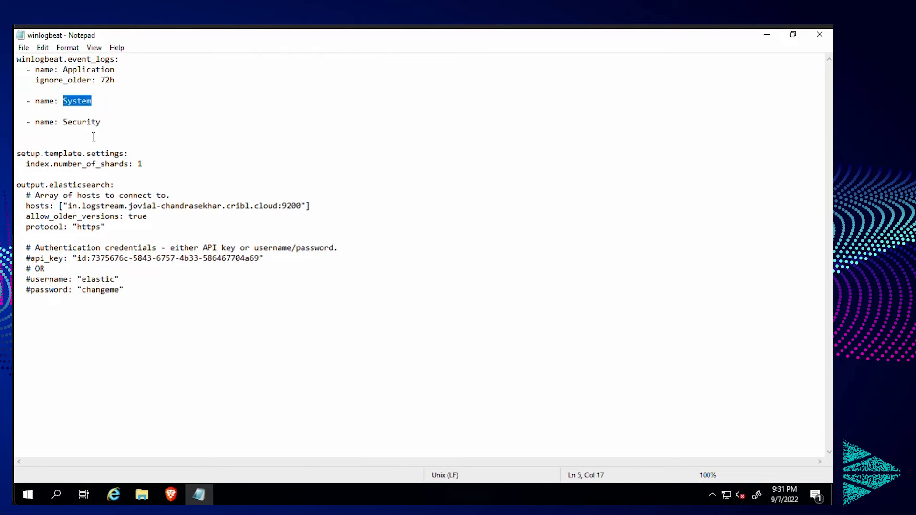
double_click(81, 121)
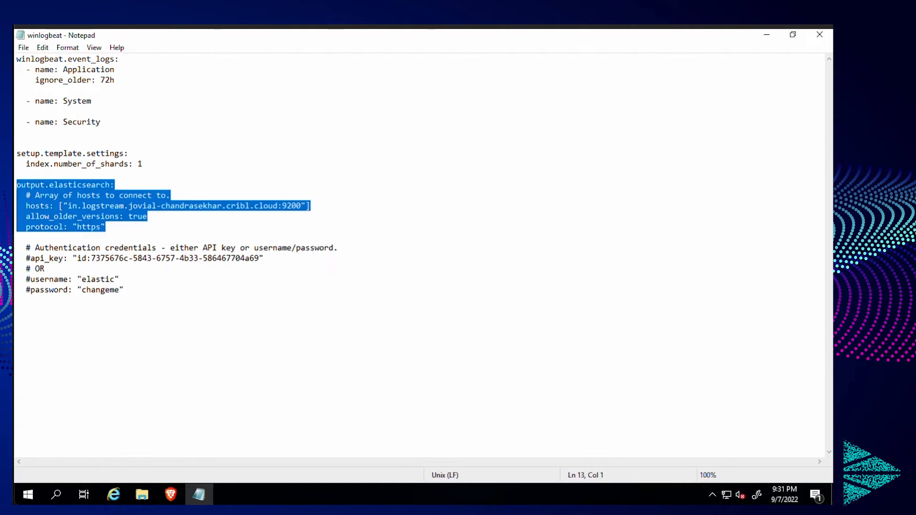
left_click(107, 227)
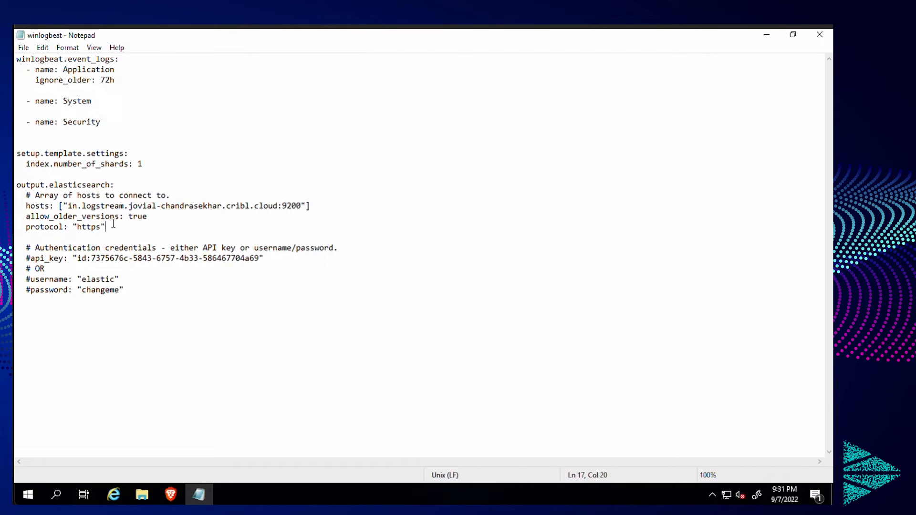
Remove the example second host from the Elasticsearch hosts entry, save and close the file.
left_click_drag(66, 206, 301, 206)
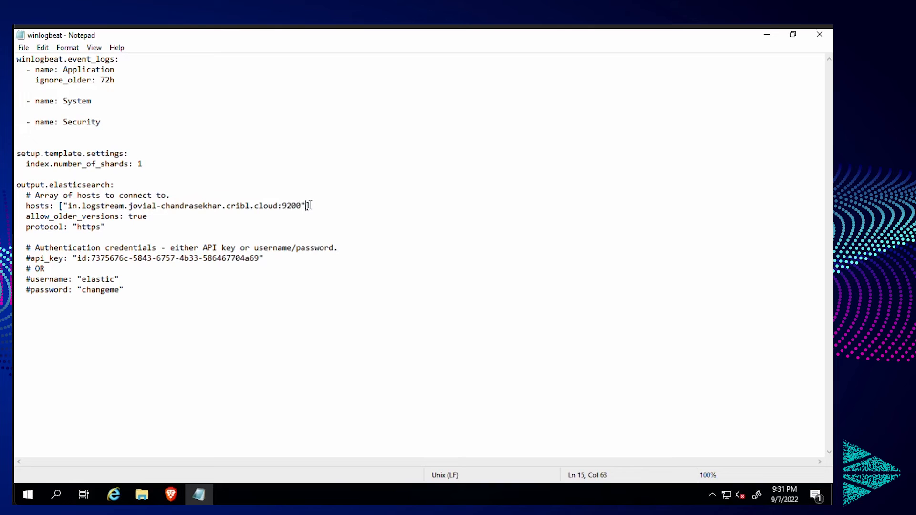
type(",\"ajksnjs")
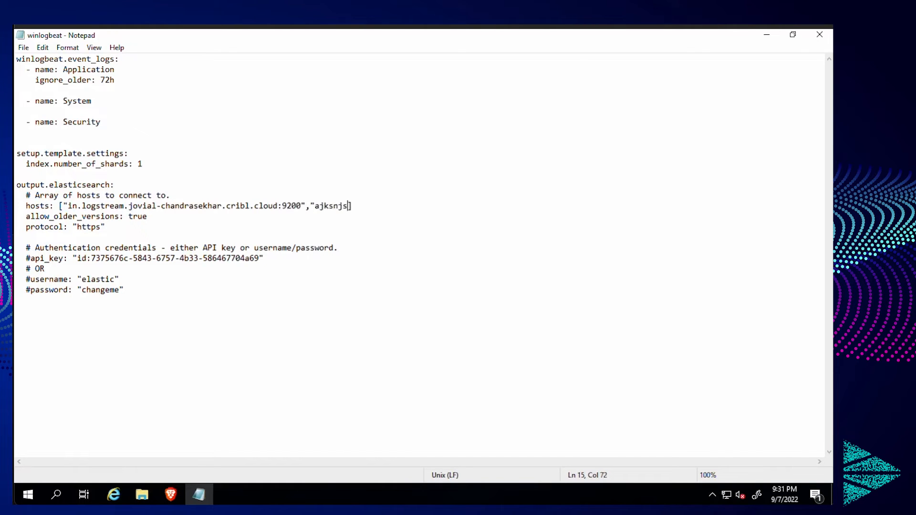
key("Backspace")
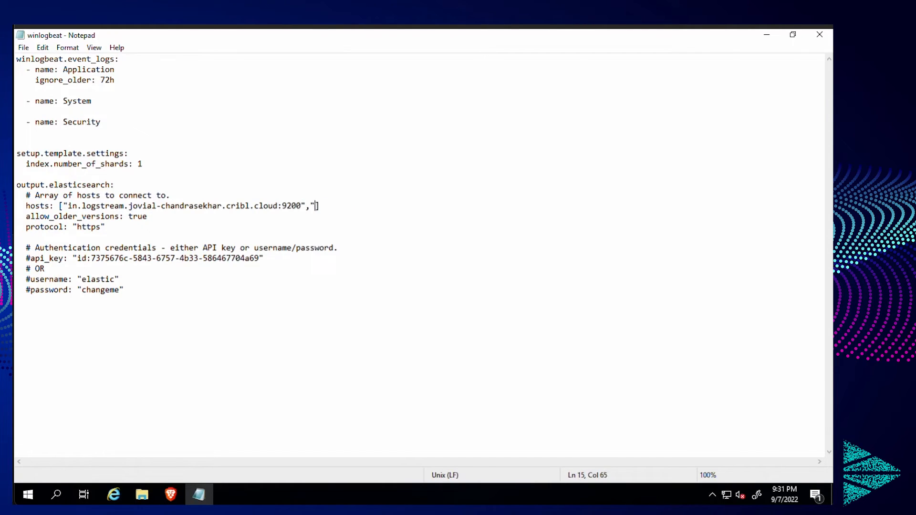
key("Backspace")
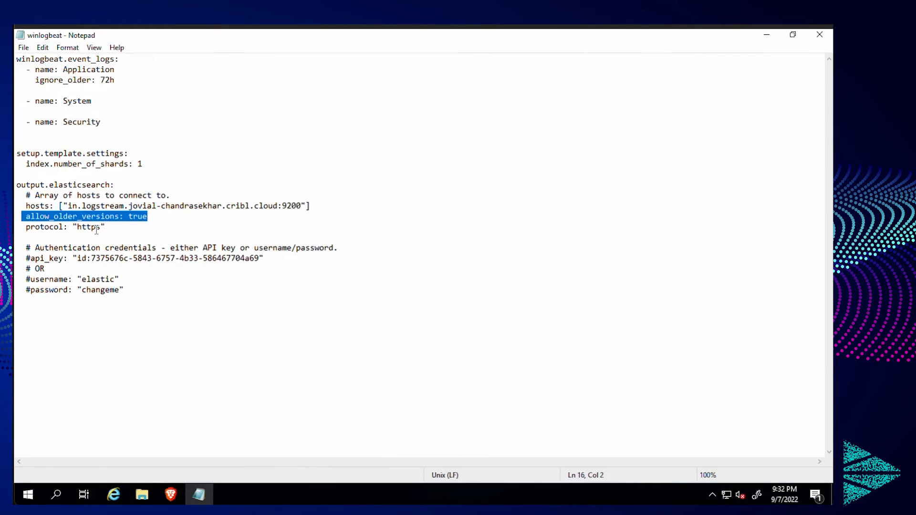
mouse_move(152, 314)
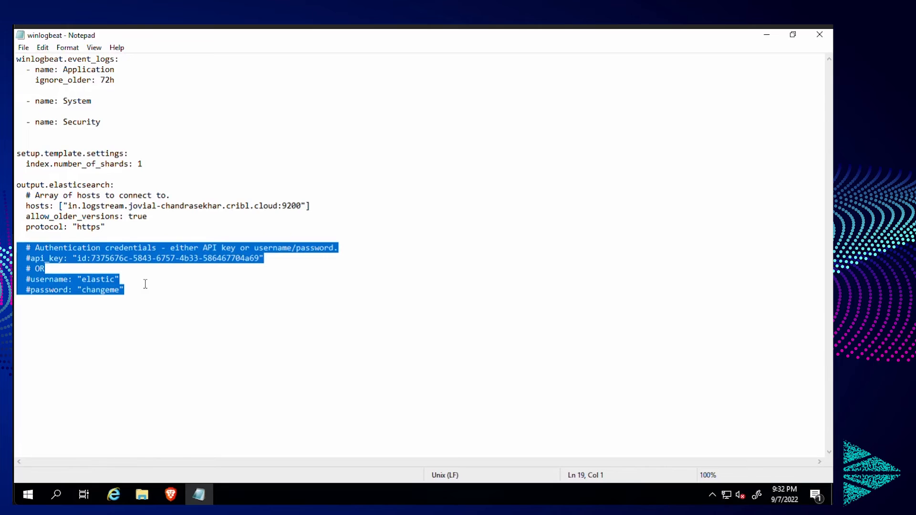
mouse_move(175, 302)
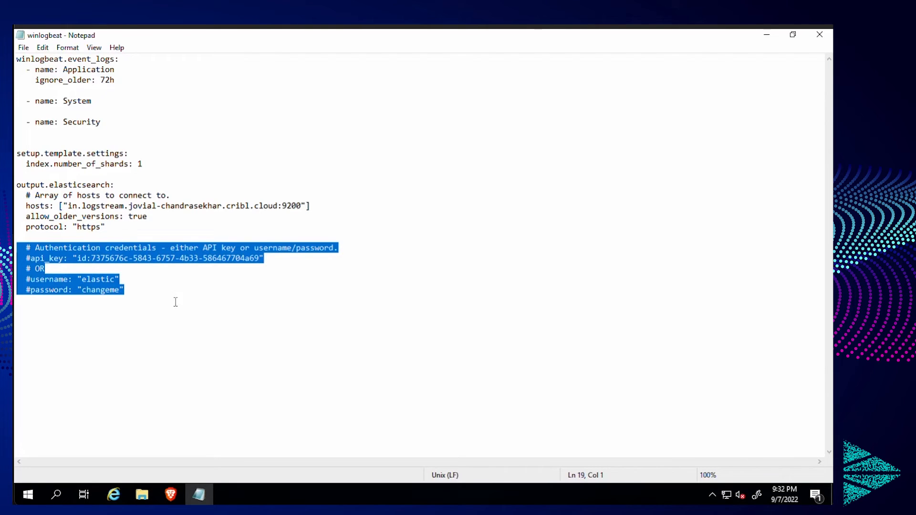
mouse_move(792, 49)
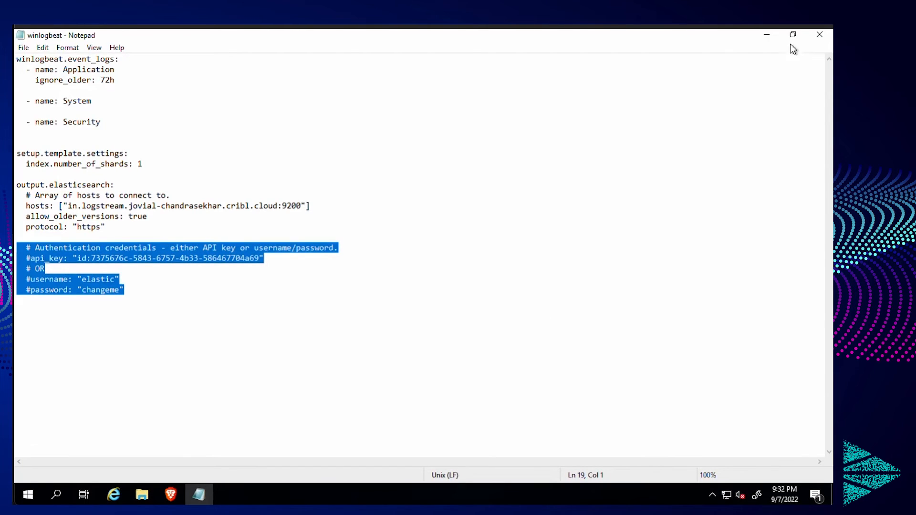
mouse_move(766, 35)
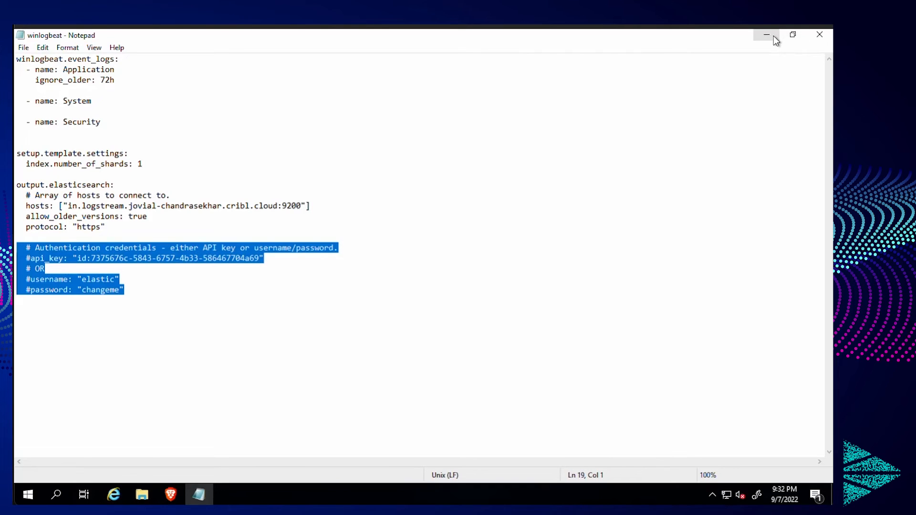
mouse_move(665, 122)
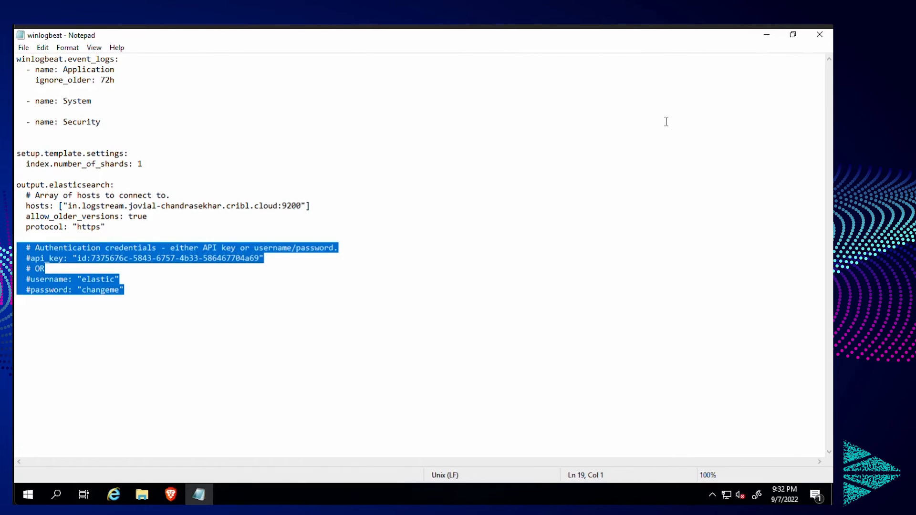
left_click(141, 495)
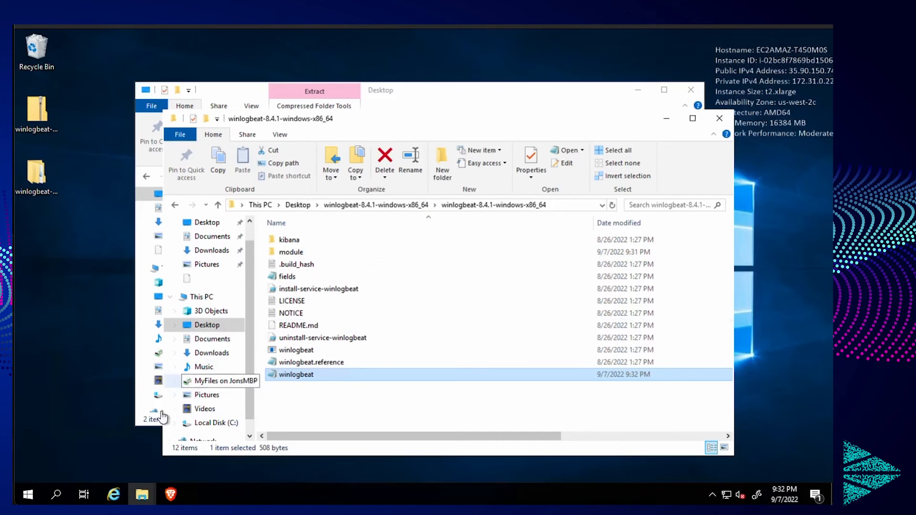
left_click(28, 495)
type("cd de")
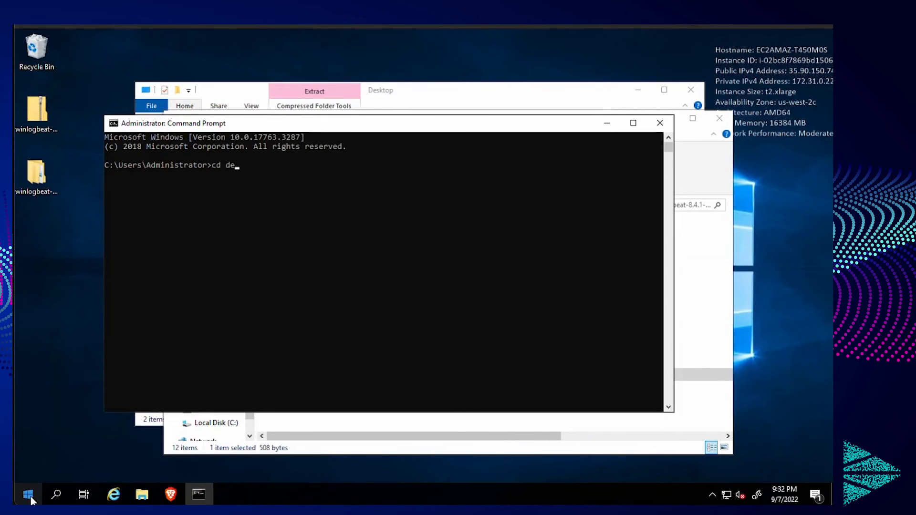
Change directory to Desktop\winlogbeat-8.4.1-windows-x86_64 and list its files.
type("sktop\\winlogbeat-8.4.1-windows-x86_64")
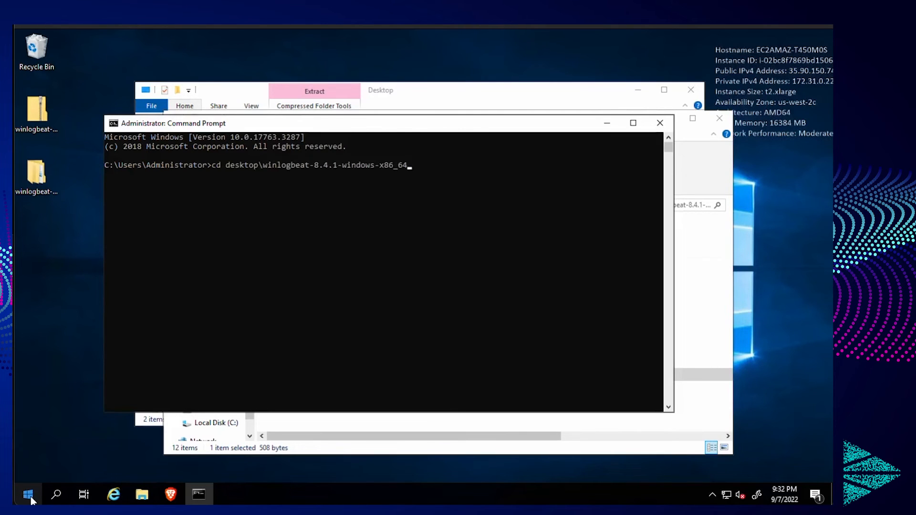
key("Return")
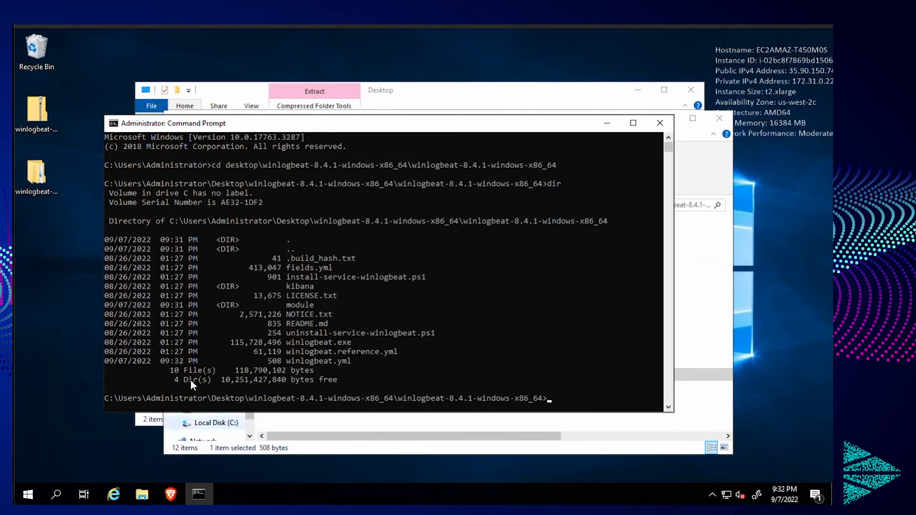
mouse_move(287, 285)
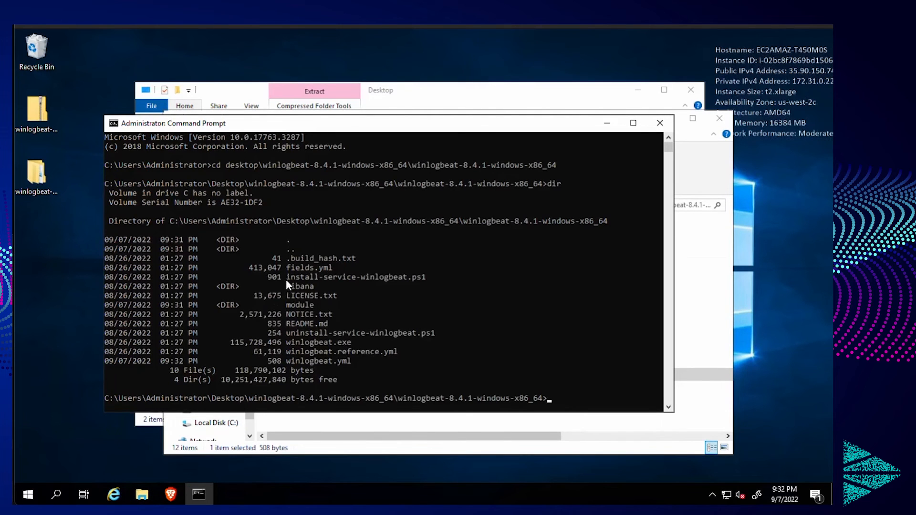
double_click(355, 277)
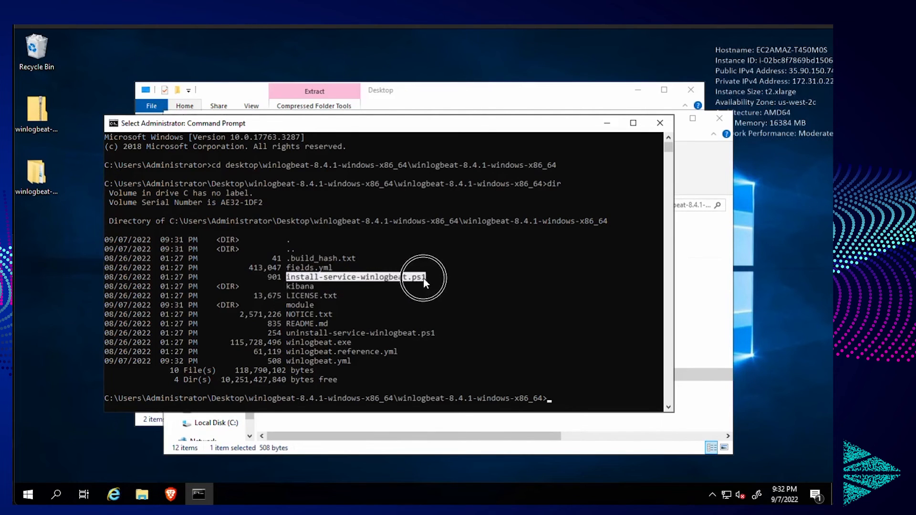
mouse_move(465, 155)
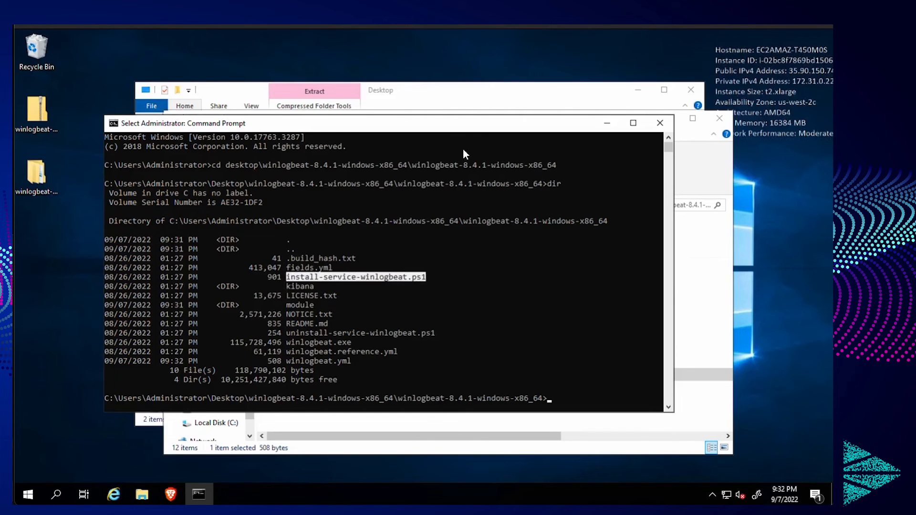
mouse_move(465, 152)
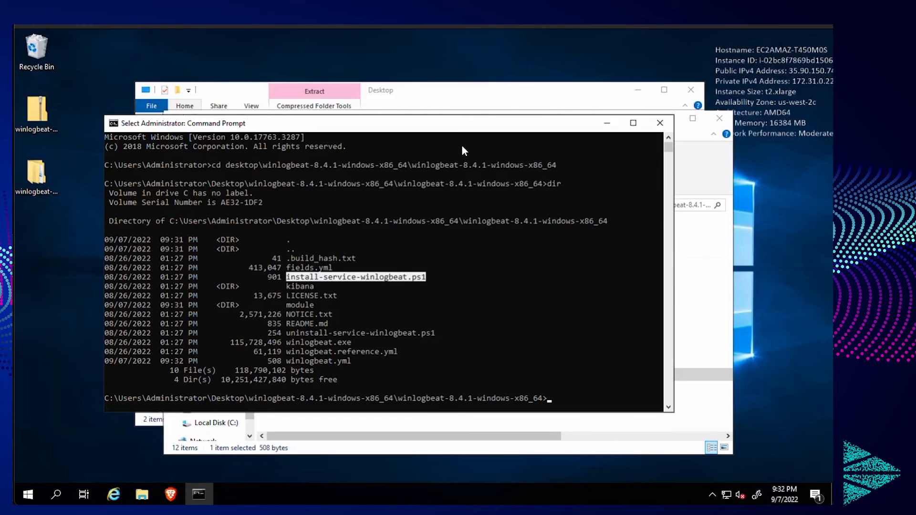
Run winlogbeat.exe -c winlogbeat.yml from the winlogbeat folder.
type("winlogbeat.exe")
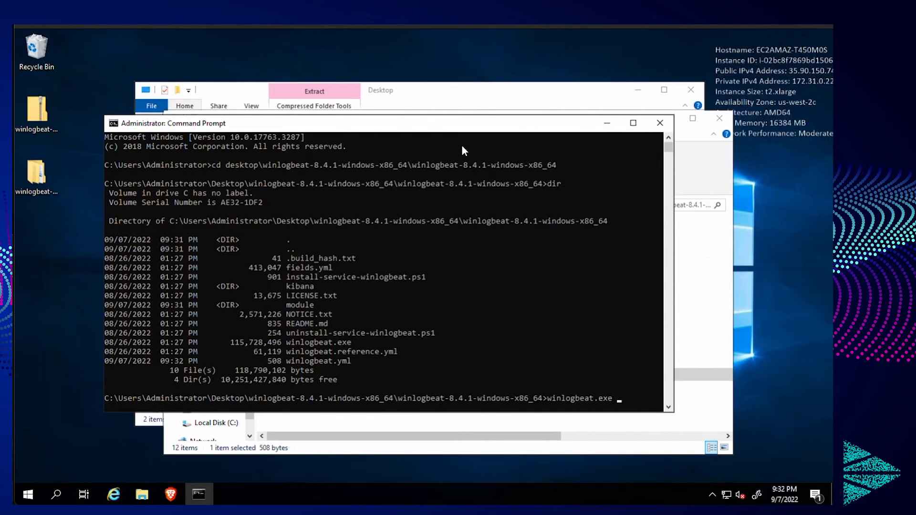
type("-c w")
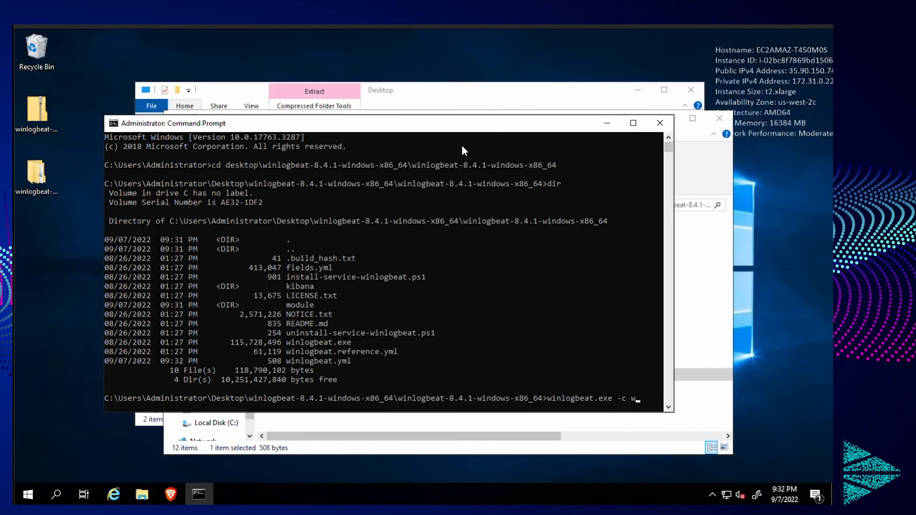
type("inlogbeat.")
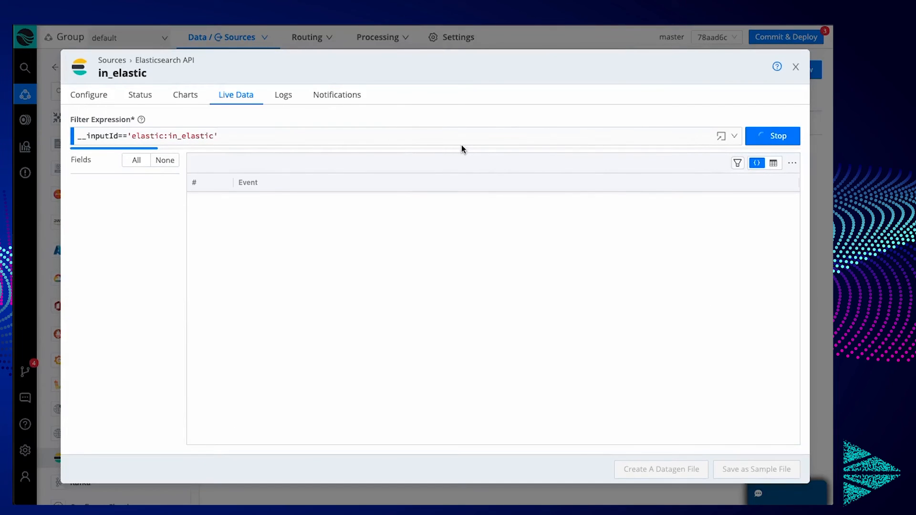
Stop the in_elastic live capture to review the arriving Winlogbeat Windows events.
left_click(772, 136)
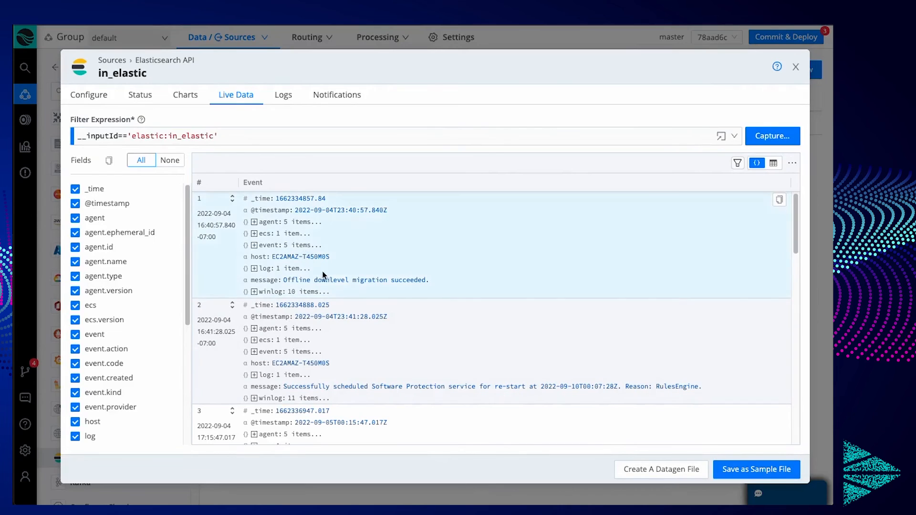
mouse_move(380, 309)
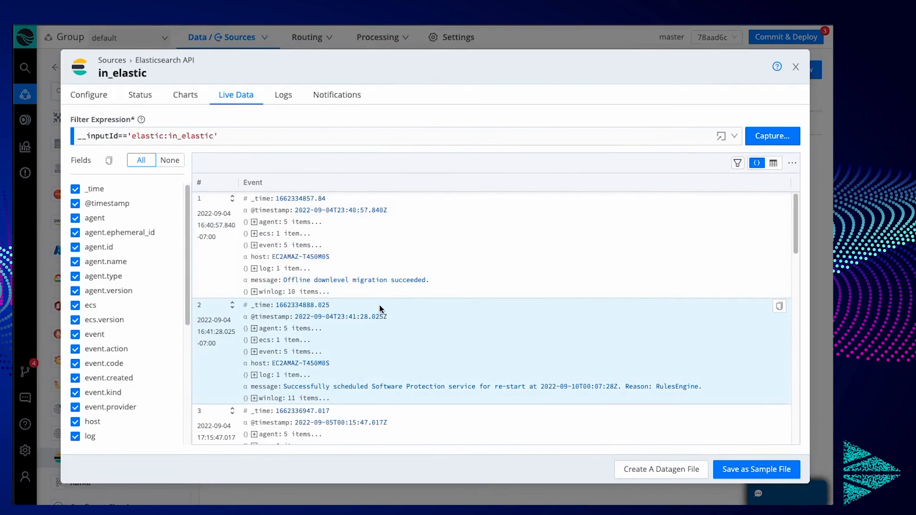